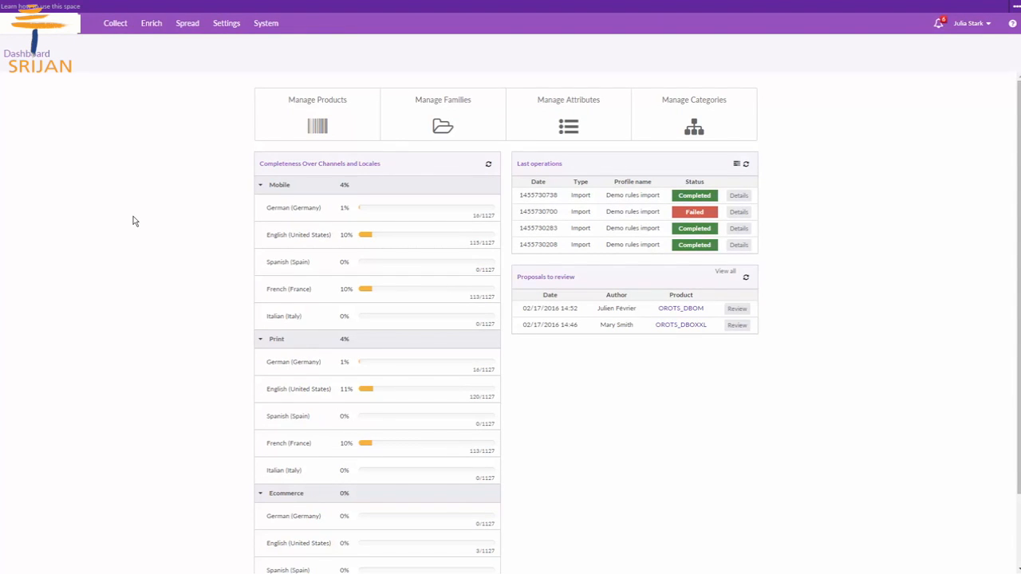
# Filter the attributes list under Settings to show only smart attributes (Smart = yes).
pyautogui.click(227, 22)
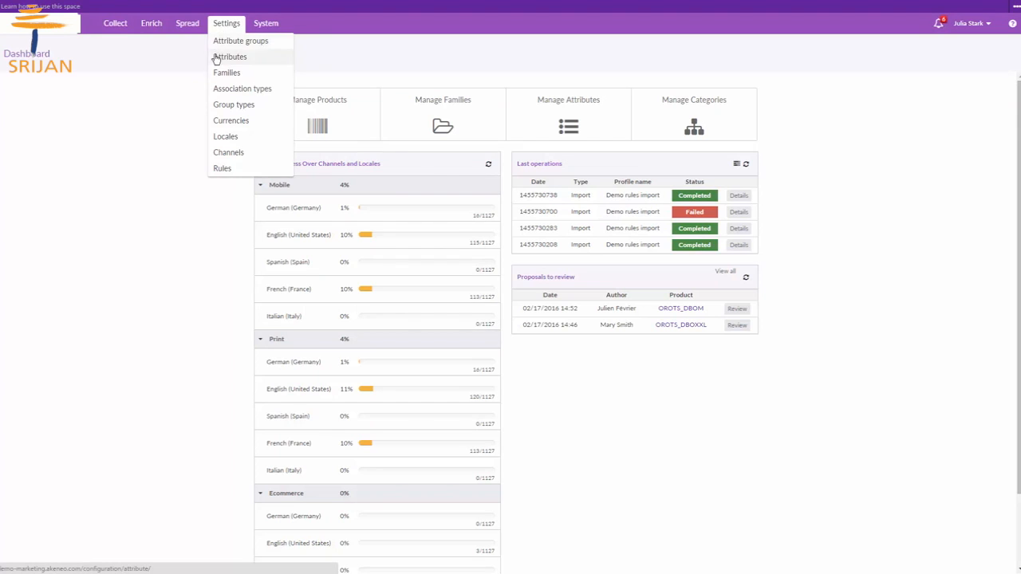
pyautogui.click(233, 58)
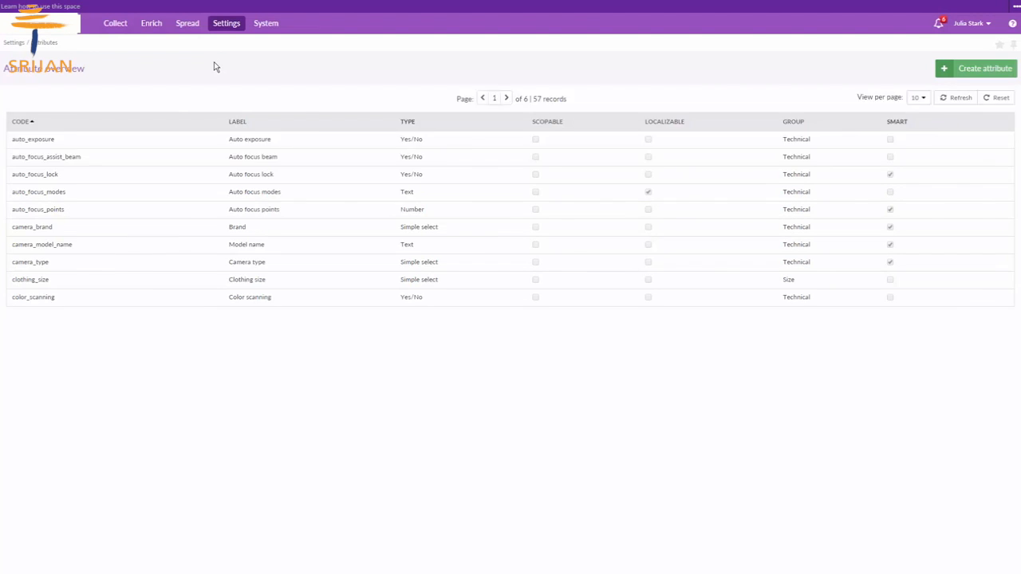
pyautogui.click(526, 103)
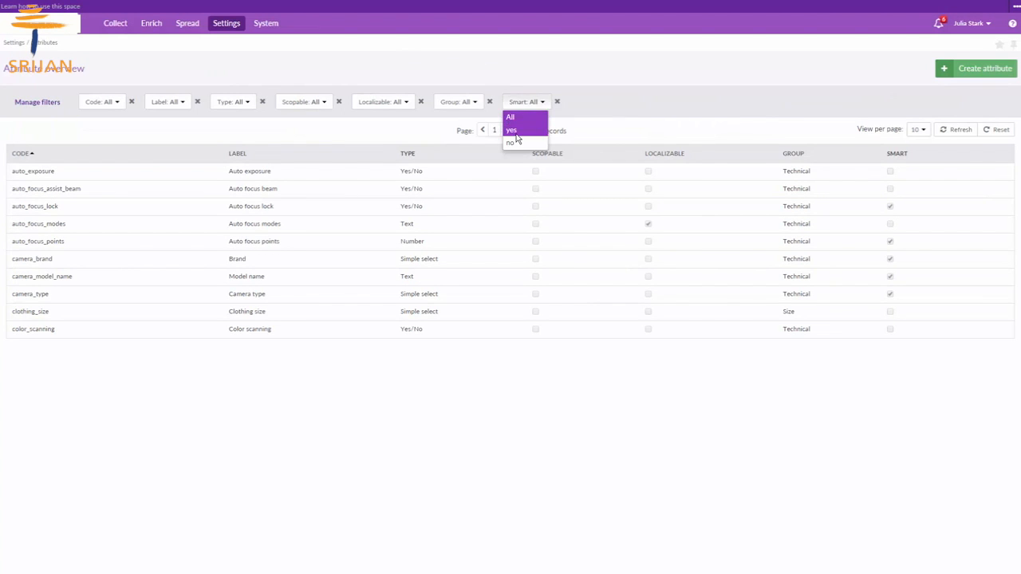
pyautogui.click(511, 129)
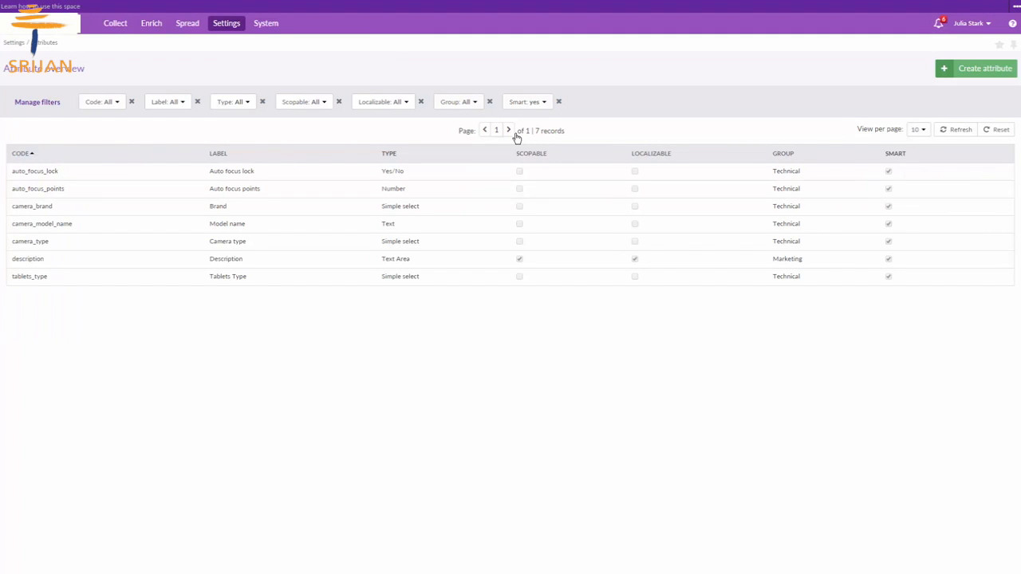
pyautogui.moveTo(143, 285)
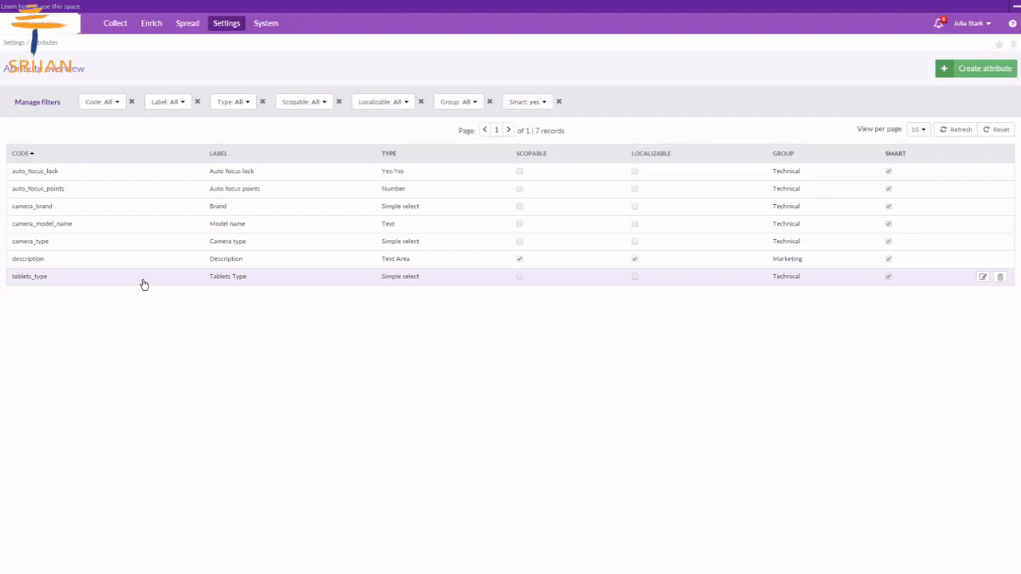
# View the tablets_type attribute's Rules, listing three rules based on display diagonal.
pyautogui.click(29, 276)
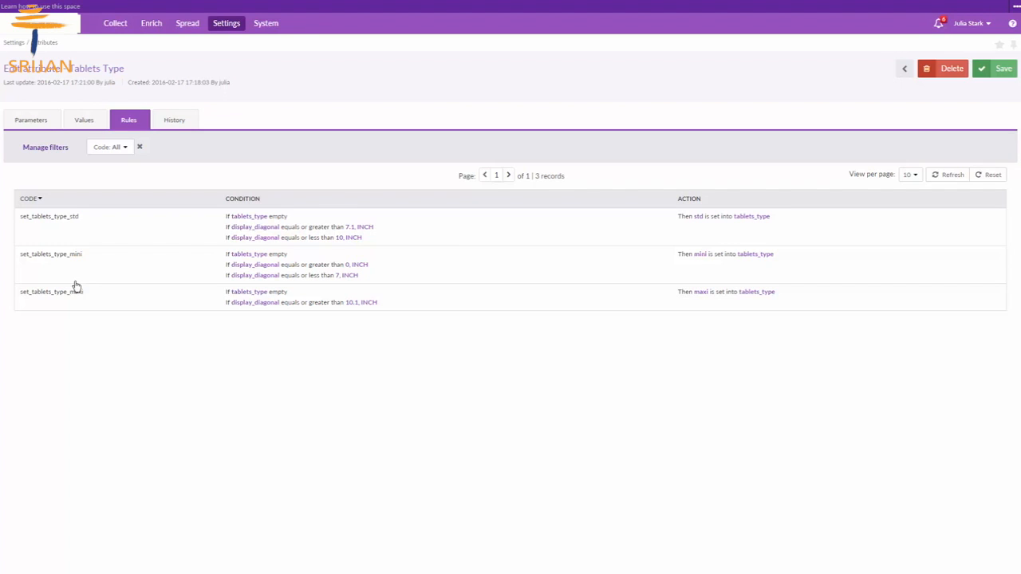
pyautogui.moveTo(89, 275)
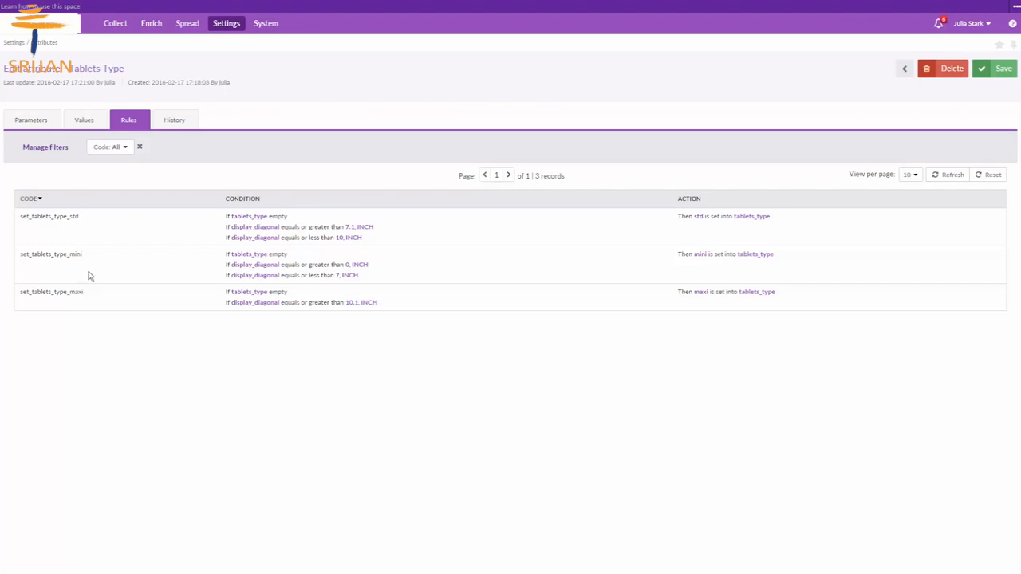
pyautogui.moveTo(211, 227)
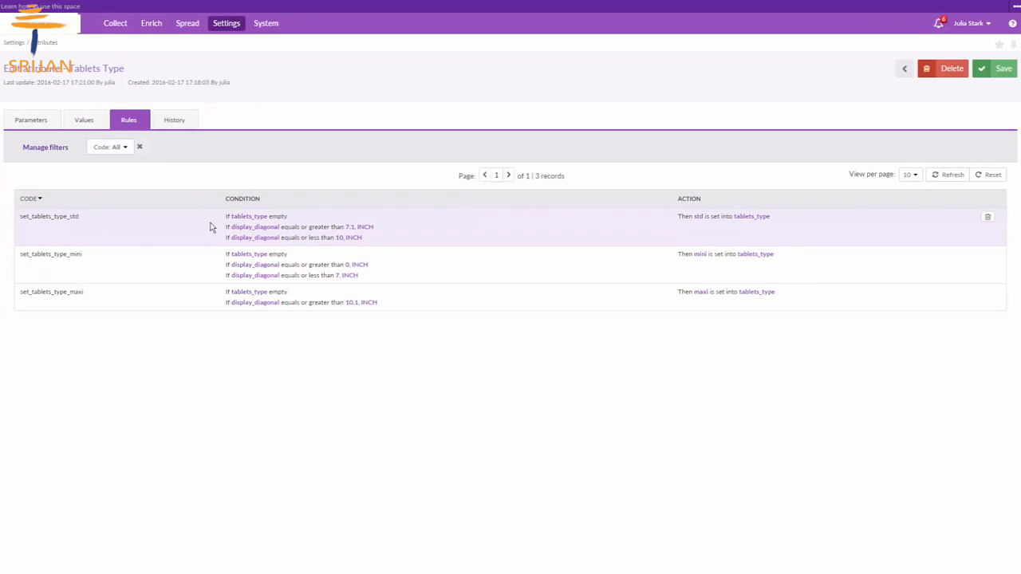
pyautogui.moveTo(226, 226)
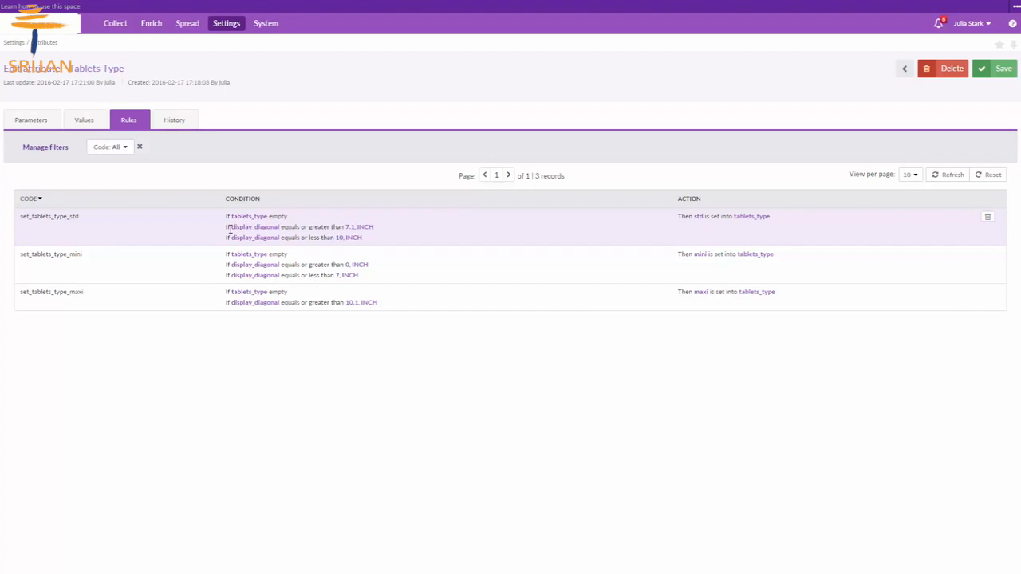
pyautogui.moveTo(676, 227)
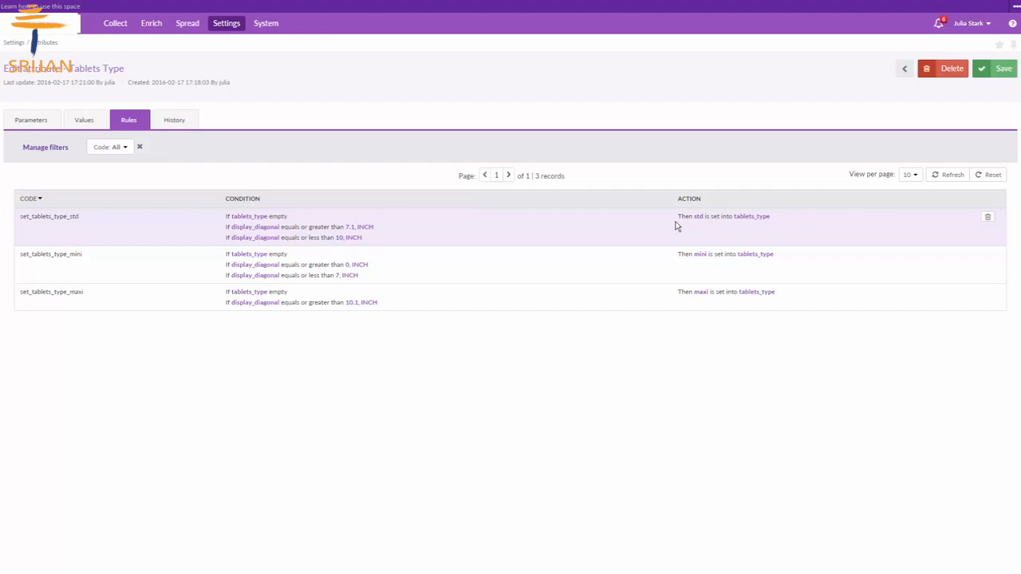
pyautogui.moveTo(227, 274)
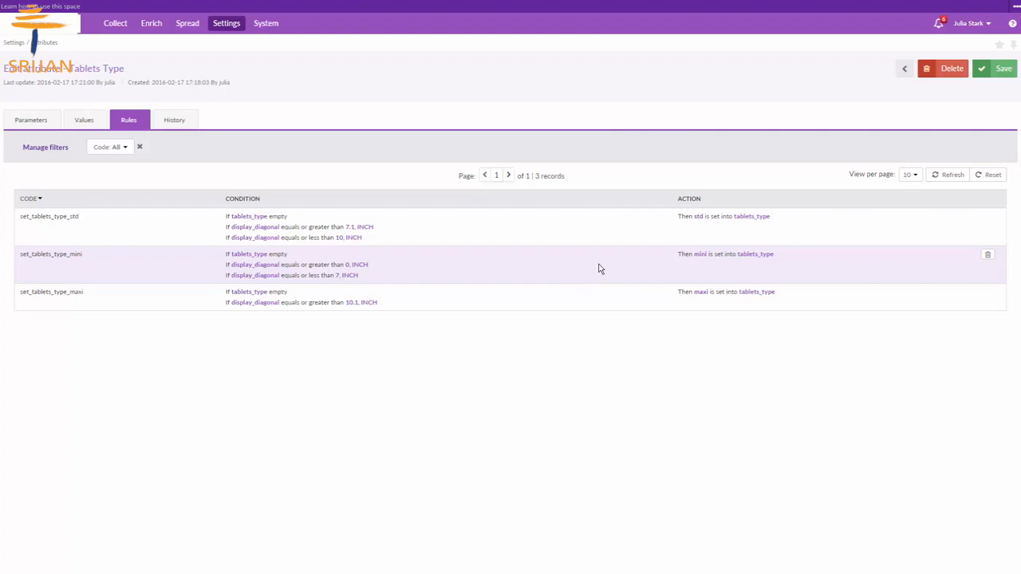
pyautogui.moveTo(670, 281)
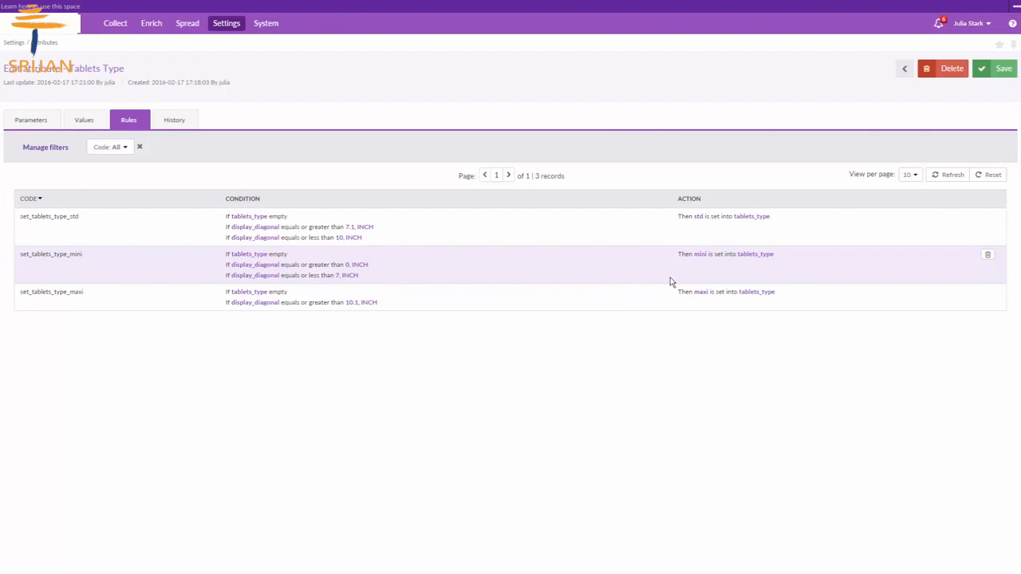
pyautogui.moveTo(520, 313)
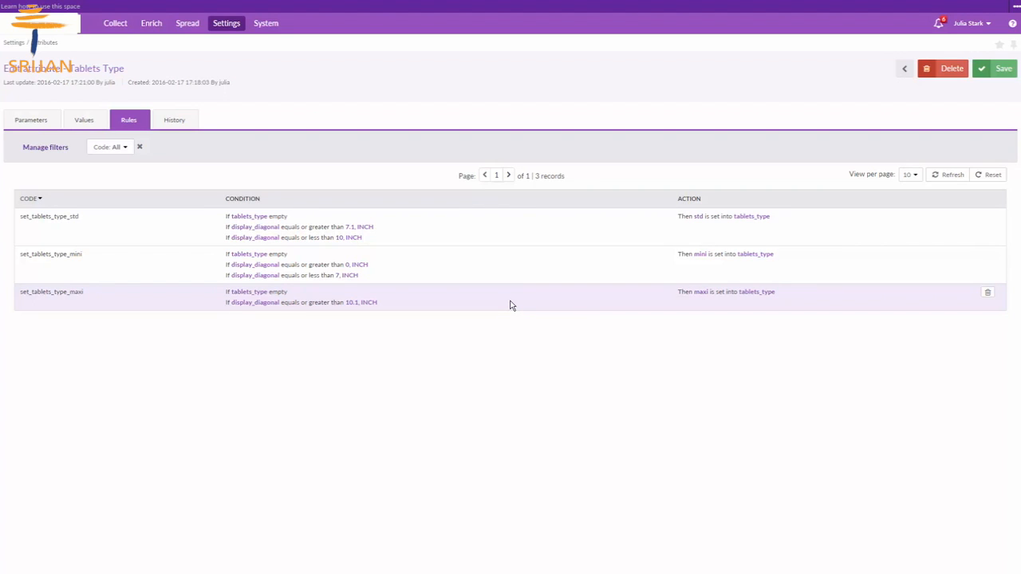
# Show the full list of 9 product rules, including camera and tablet type rules.
pyautogui.click(226, 23)
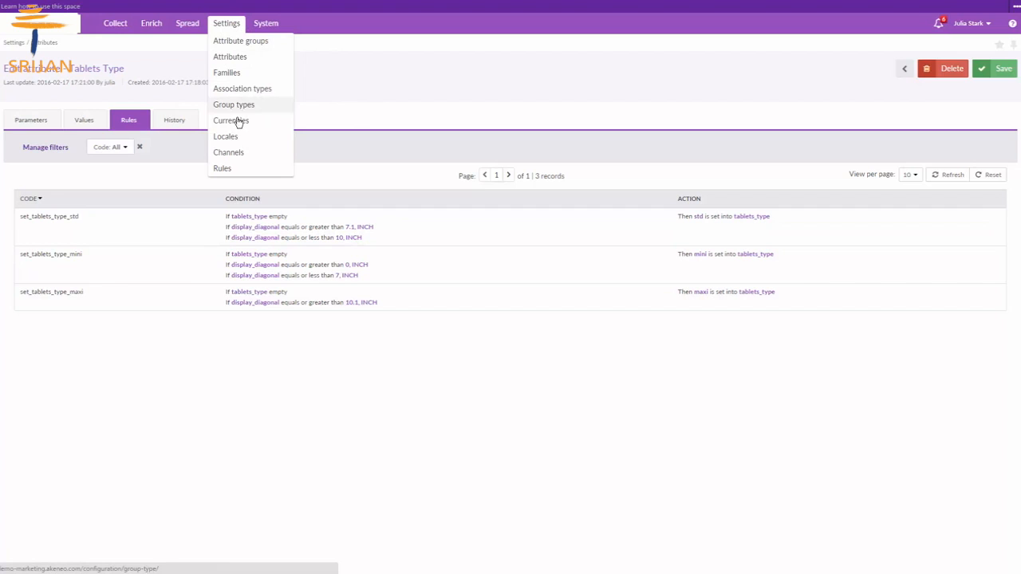
pyautogui.click(222, 169)
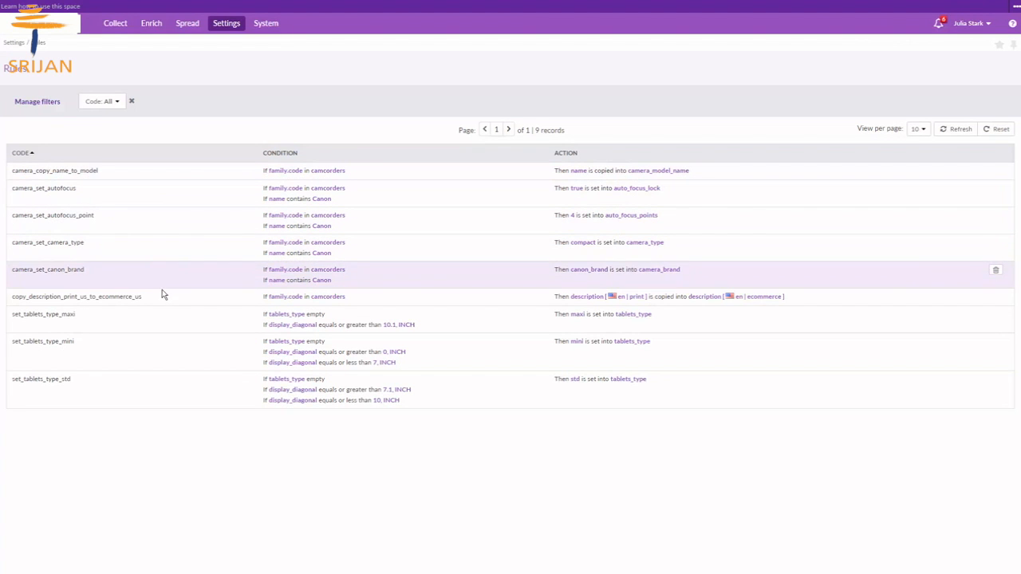
pyautogui.moveTo(163, 297)
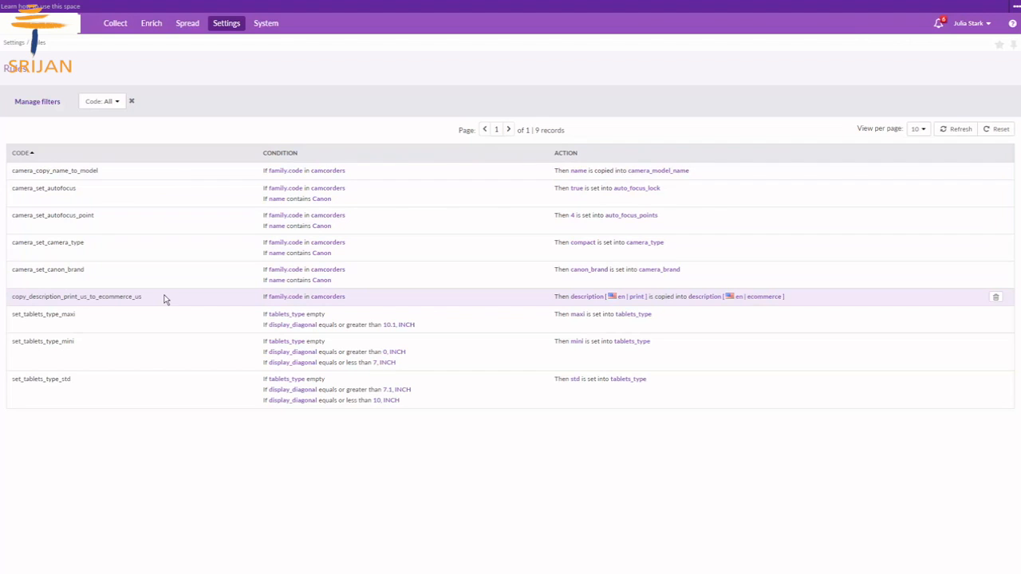
pyautogui.moveTo(257, 302)
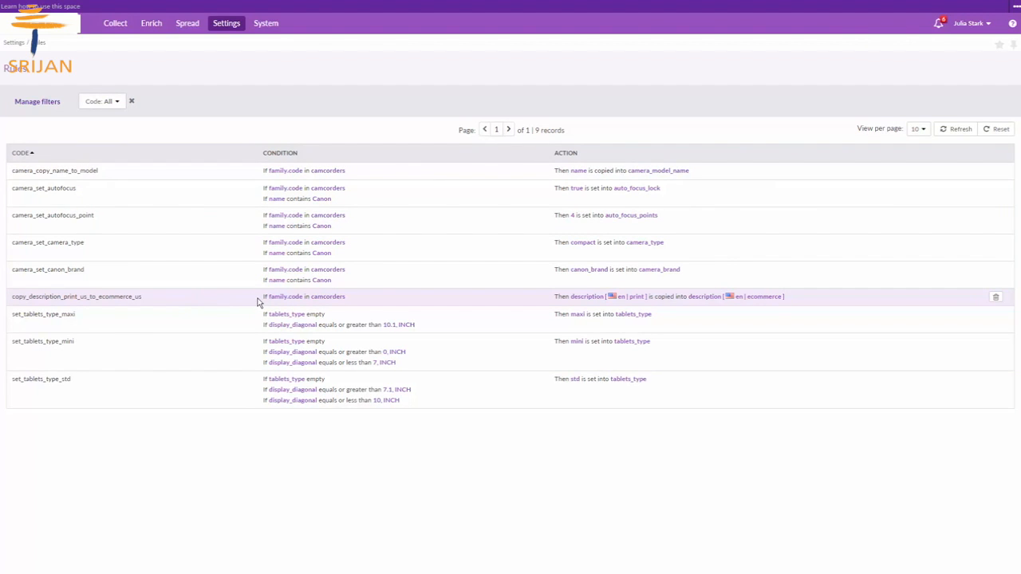
pyautogui.moveTo(540, 303)
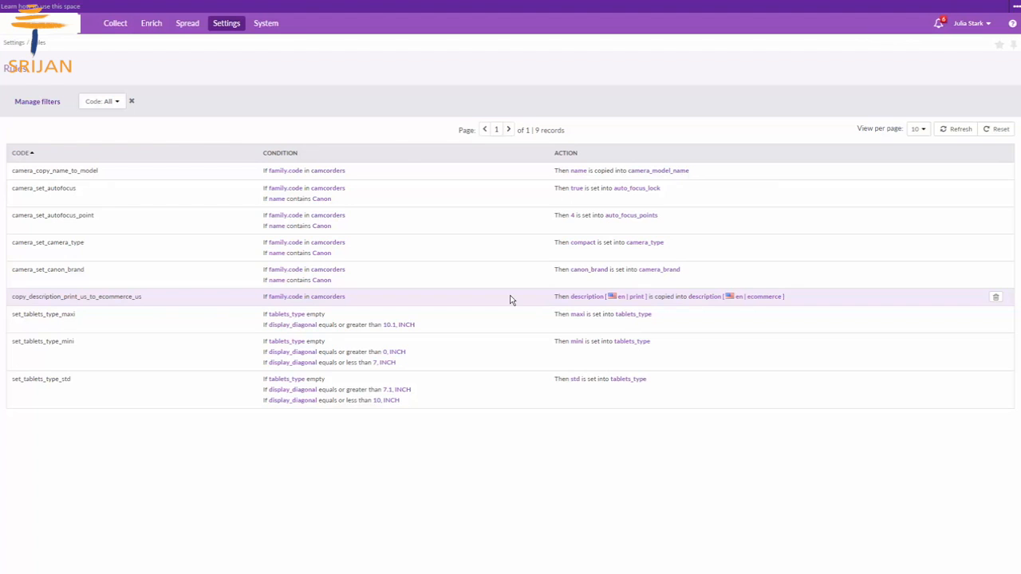
pyautogui.moveTo(811, 286)
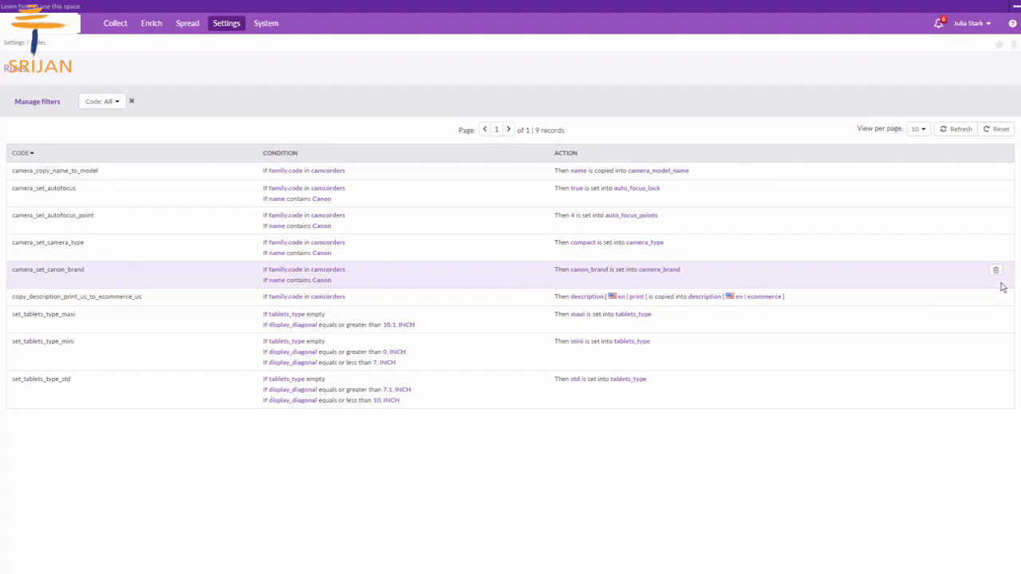
# Navigate the product grid to the Tablets category and bring up Samsung Galaxy Tab A.
pyautogui.click(151, 22)
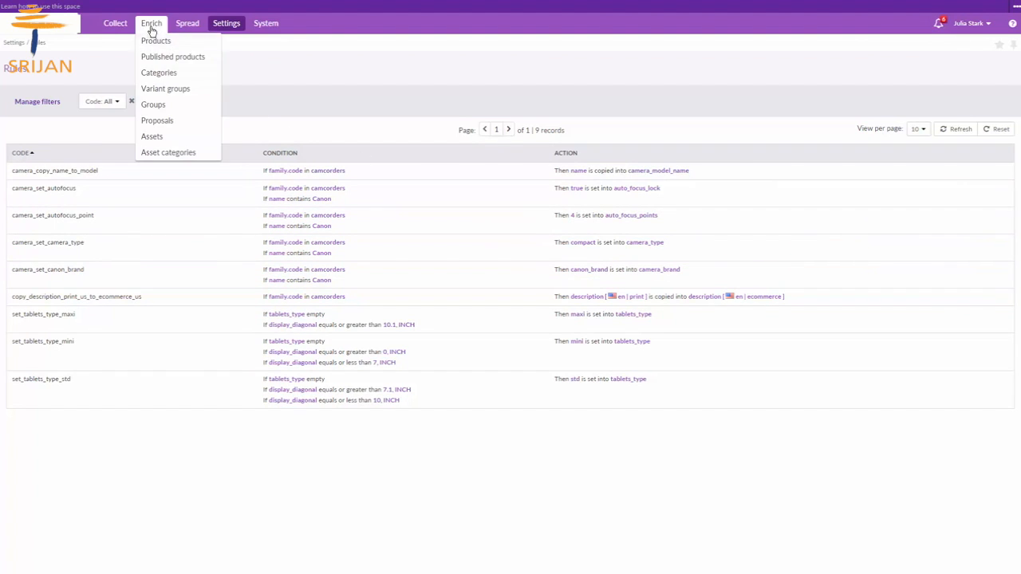
pyautogui.click(158, 41)
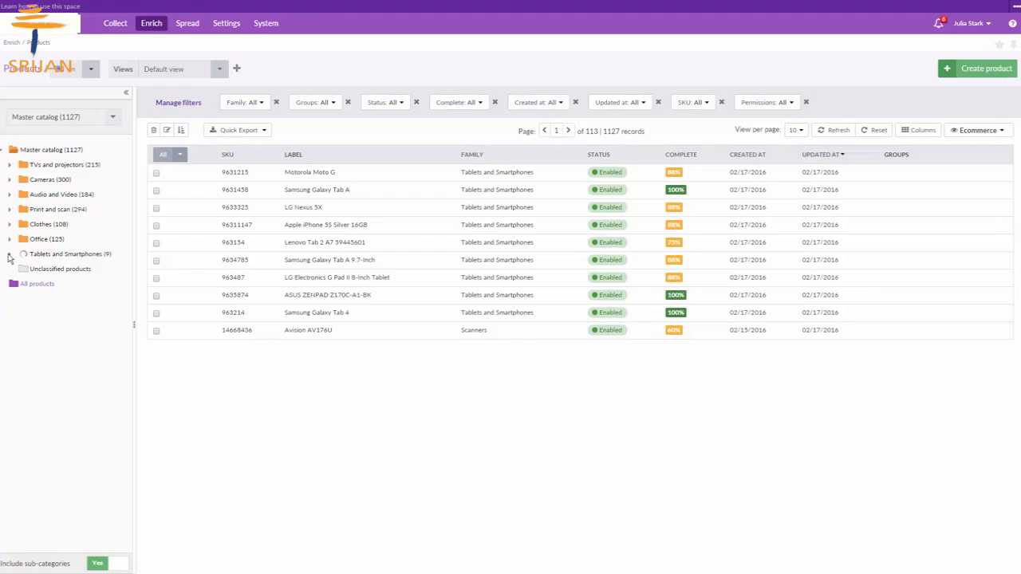
pyautogui.click(19, 254)
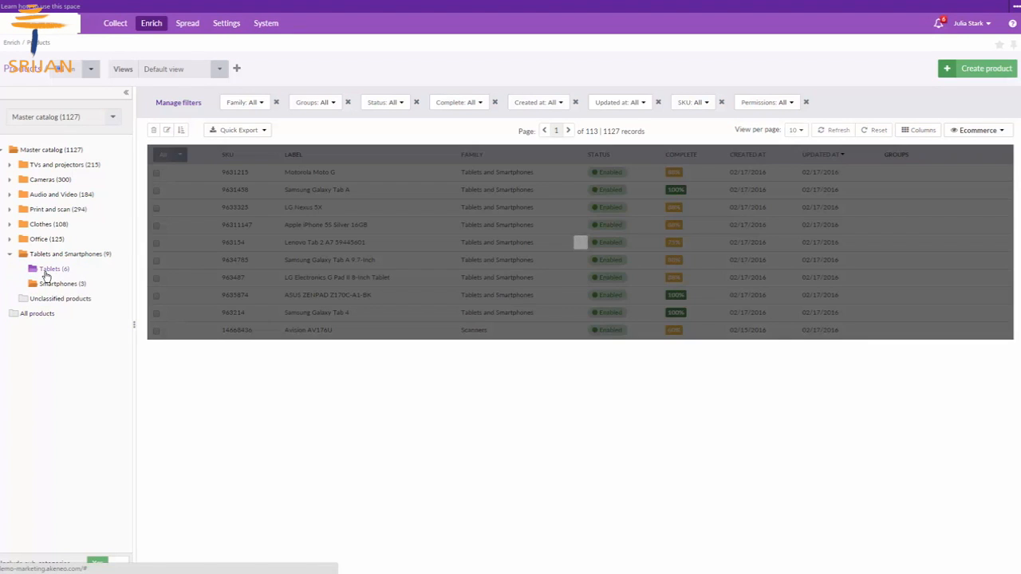
pyautogui.click(51, 268)
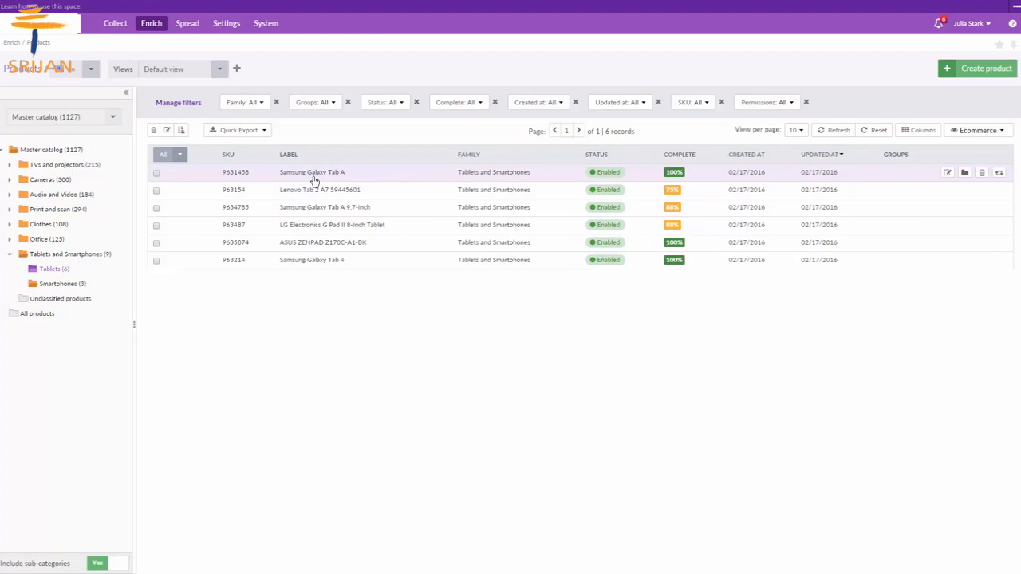
pyautogui.click(311, 172)
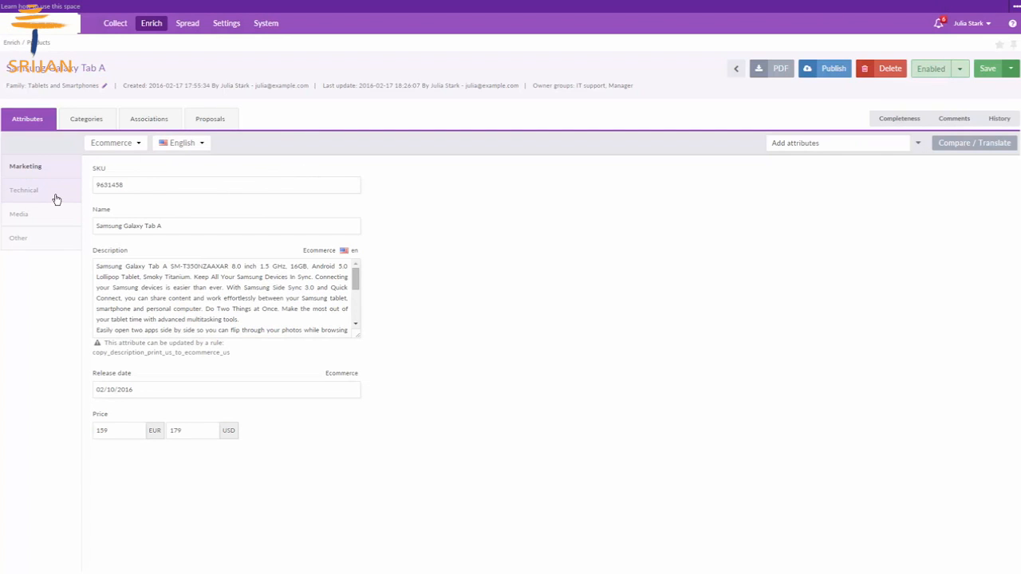
# Show the Technical attribute group with the 8-inch display diagonal and empty Tablets Type.
pyautogui.click(24, 190)
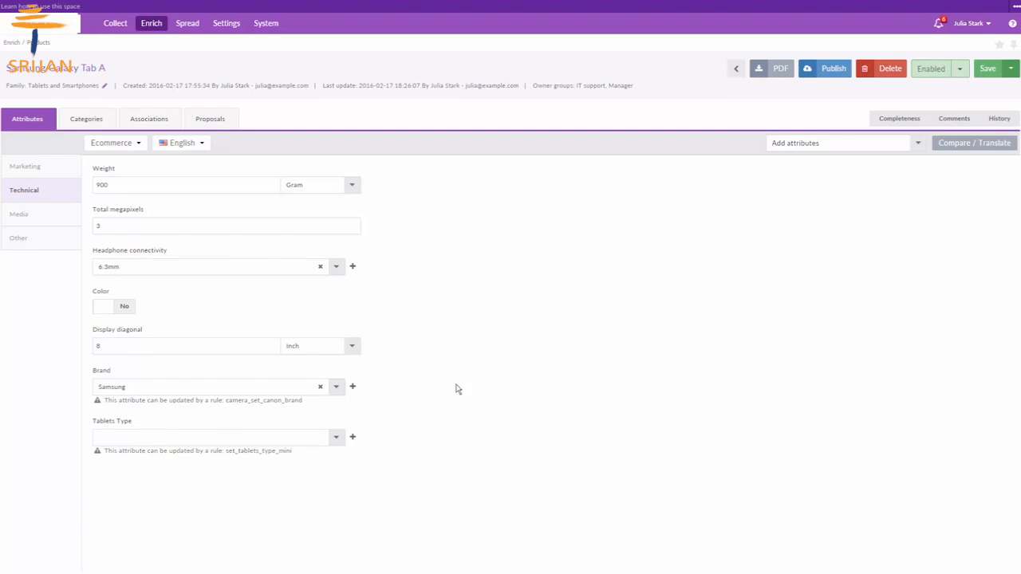
pyautogui.moveTo(528, 281)
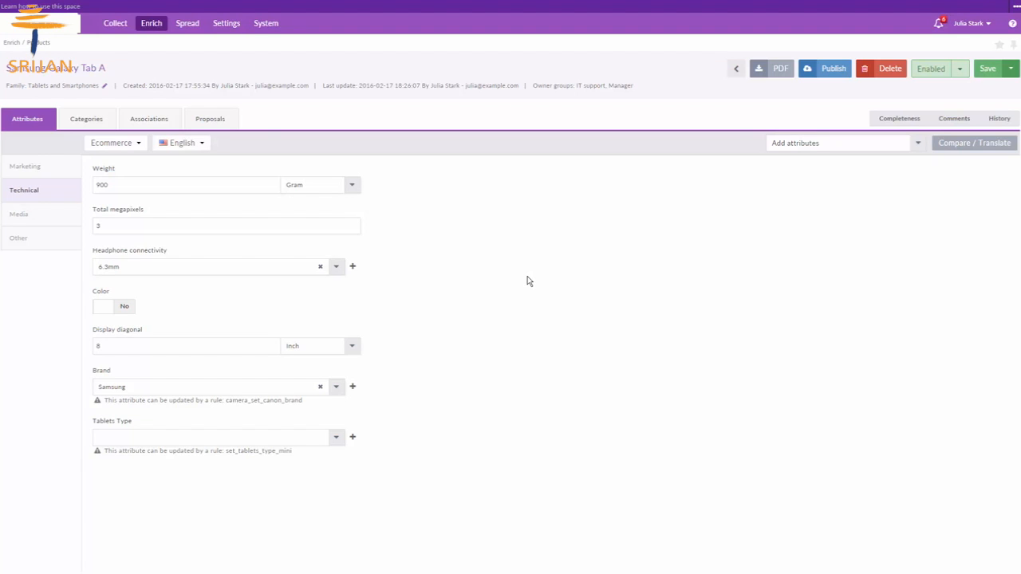
# Reload the product page so Tablets Type reads Standard, applied by the tablet type rule.
pyautogui.click(199, 437)
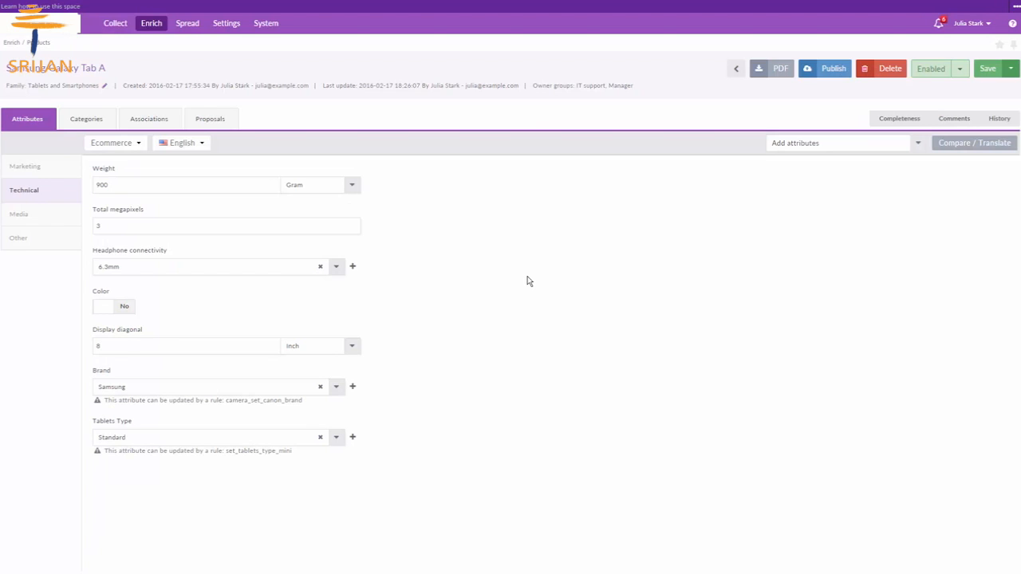
pyautogui.moveTo(329, 421)
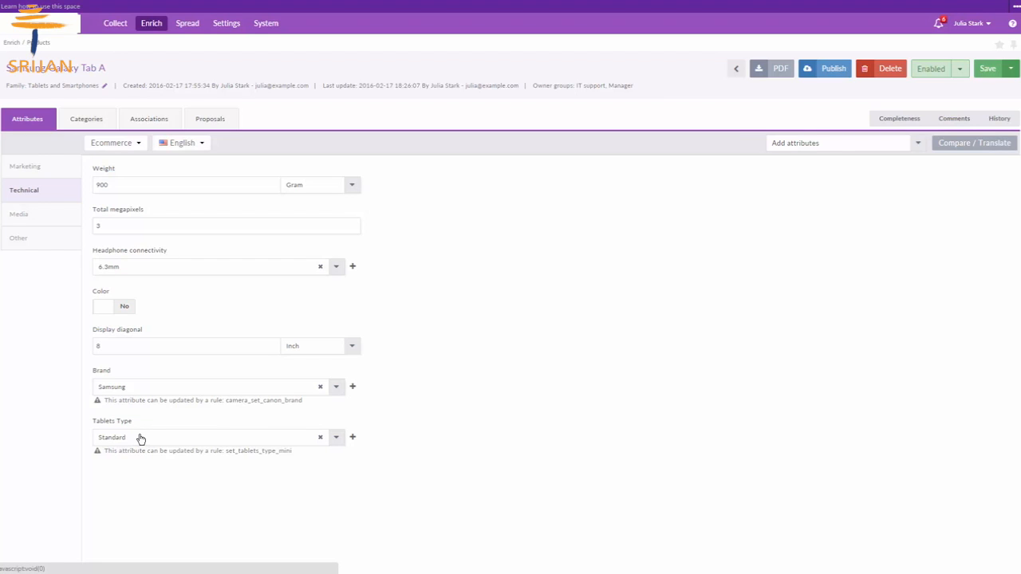
pyautogui.moveTo(140, 360)
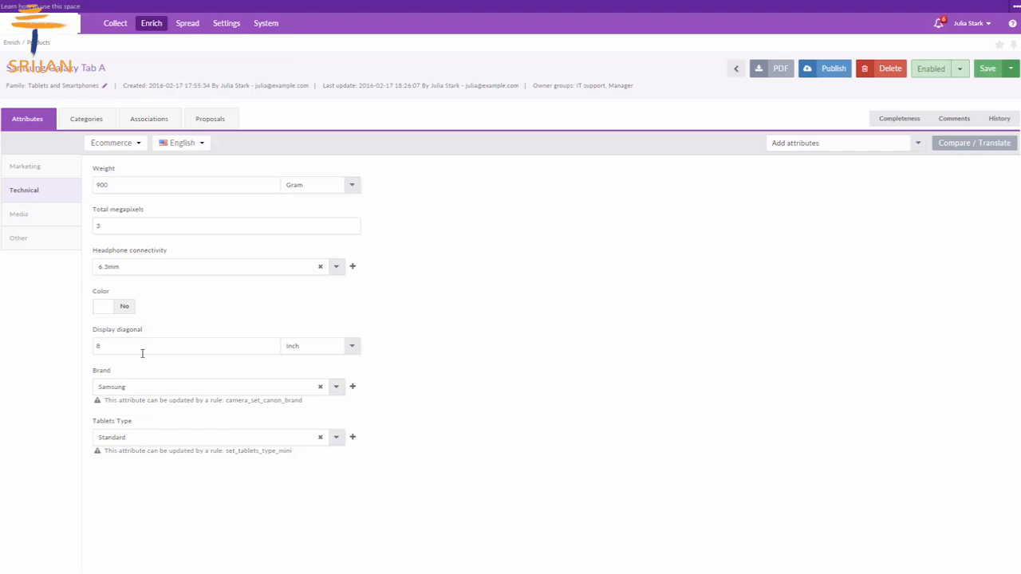
pyautogui.moveTo(120, 363)
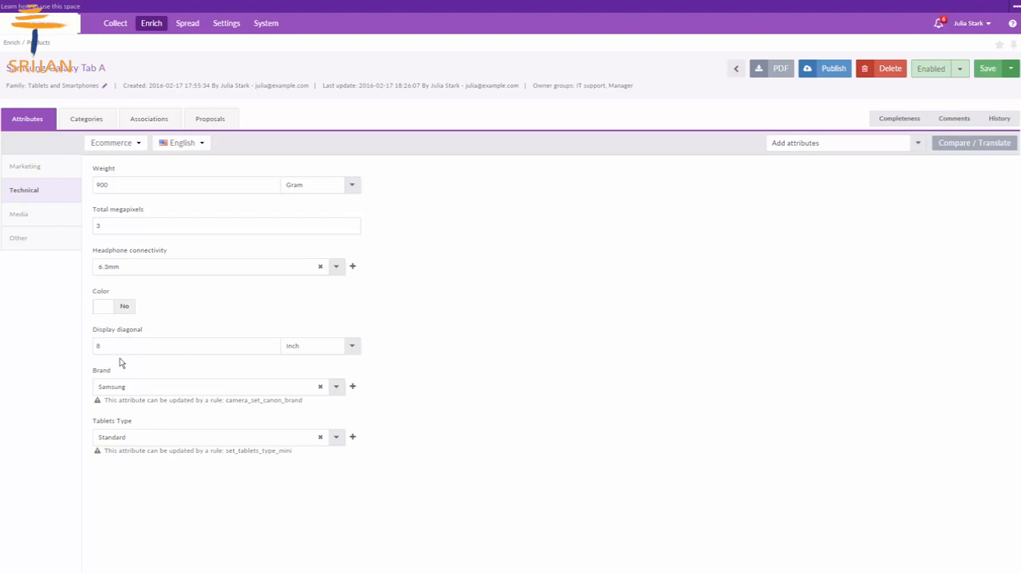